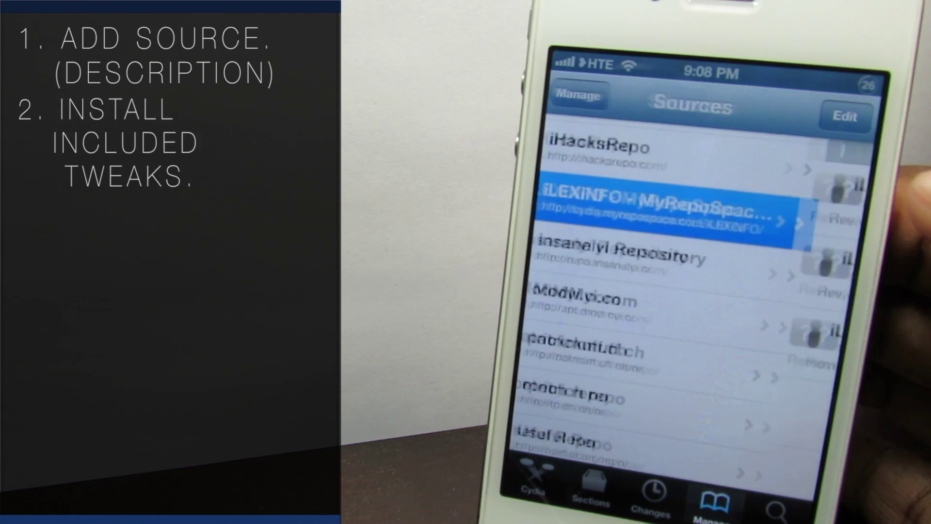
View the iLEXINFO - MyRepoSpace source's packages: iLEX R.A.T., iLEX RESTORE and its icon pack
{"action": "left_click", "coordinate": [682, 216]}
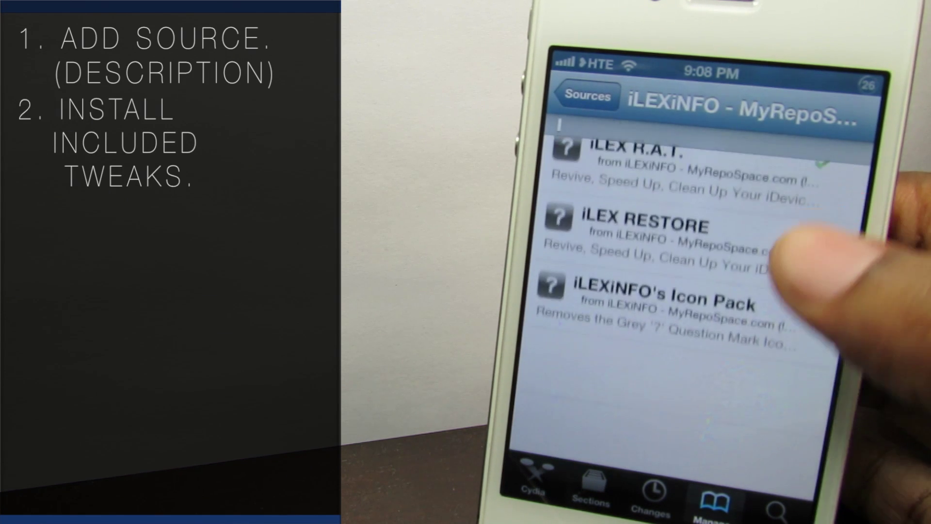